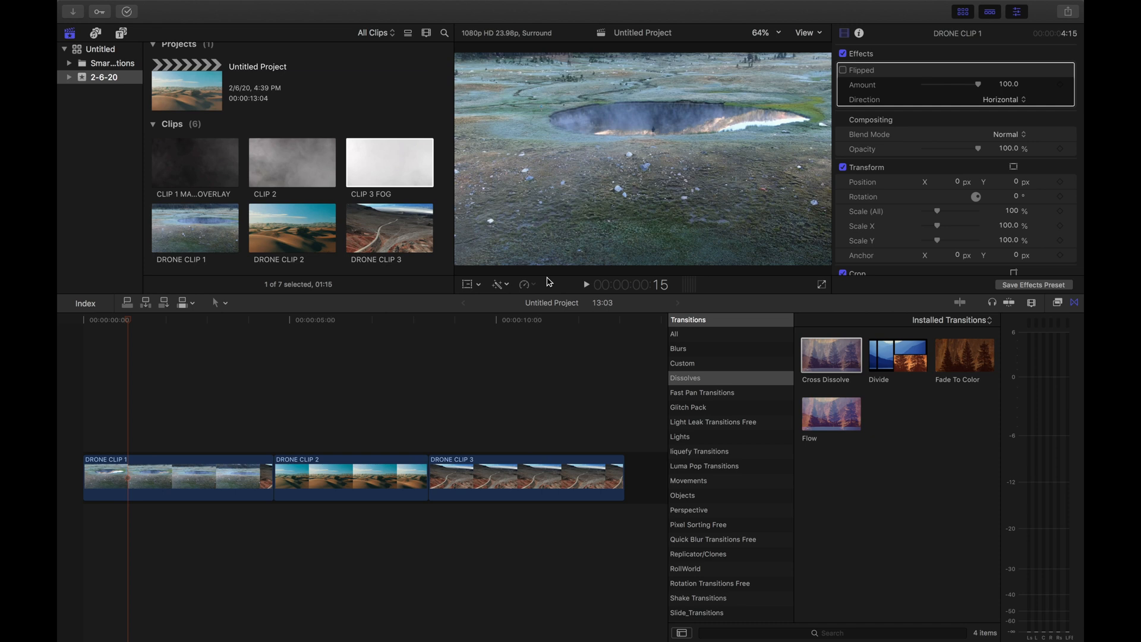
mouse_move(212, 168)
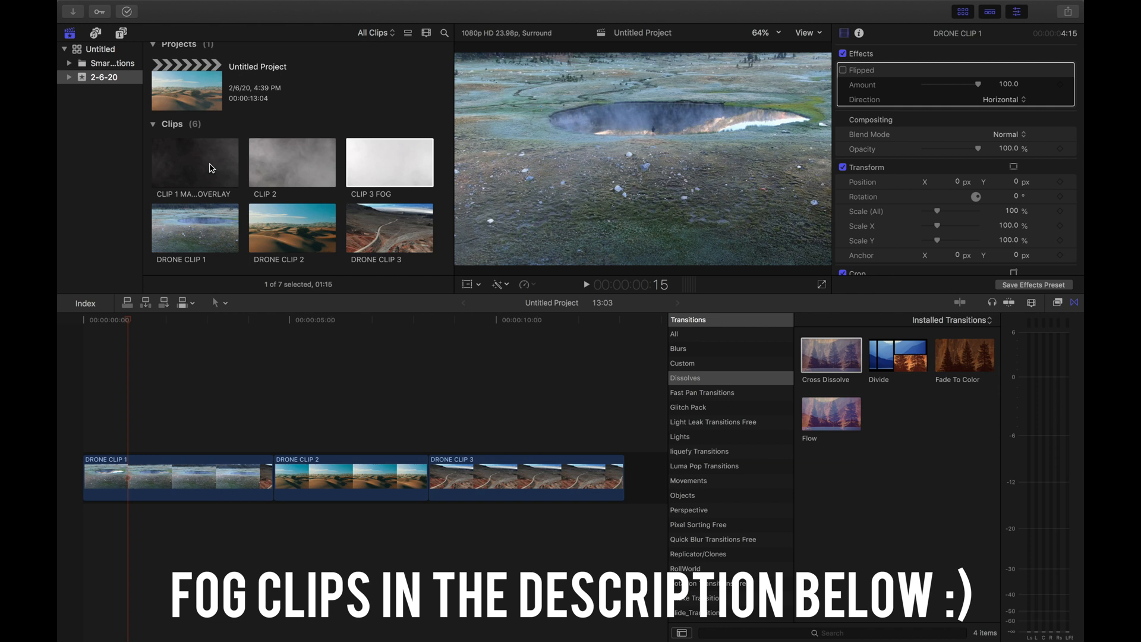
Place CLIP 1 MAIN OVERLAY fog on a connected track above DRONE CLIP 1
left_click(195, 162)
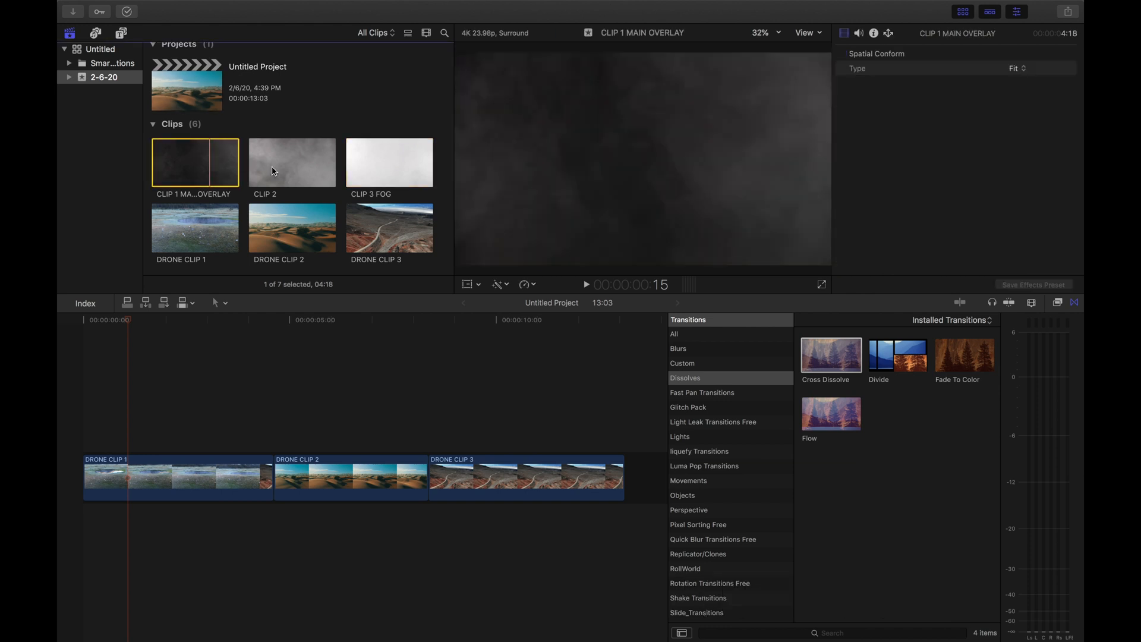
left_click(388, 162)
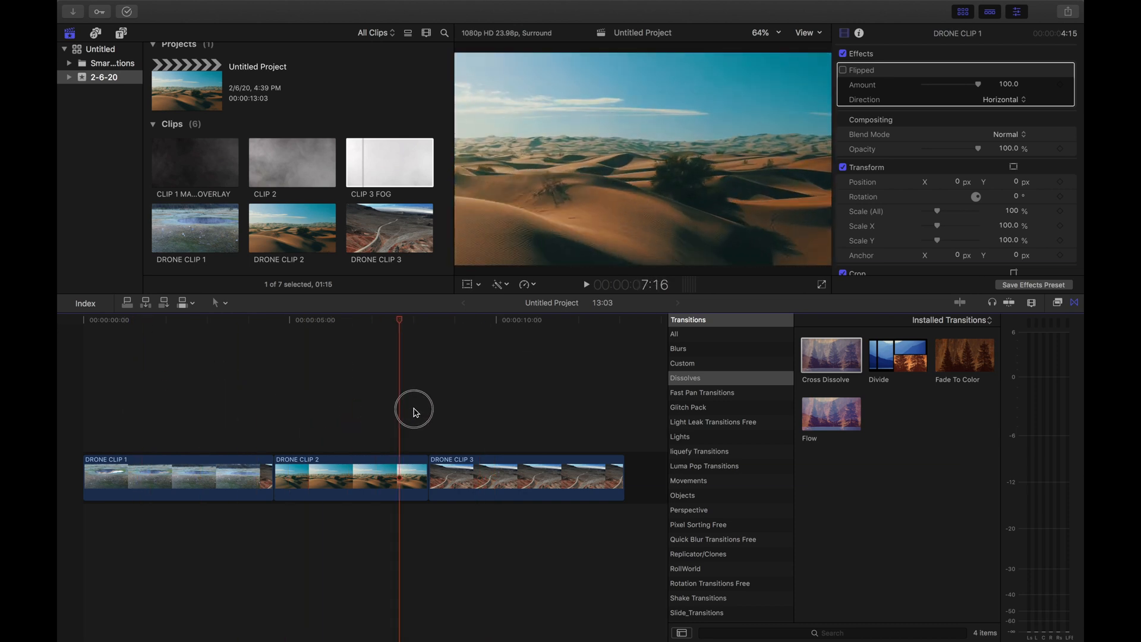
left_click(195, 163)
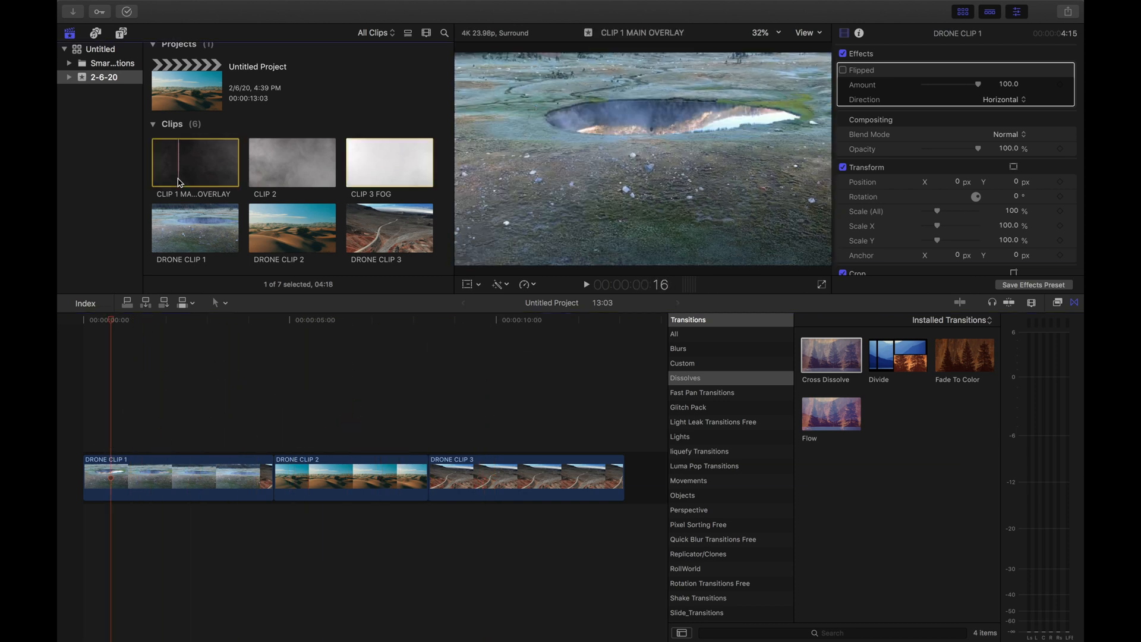
left_click(200, 166)
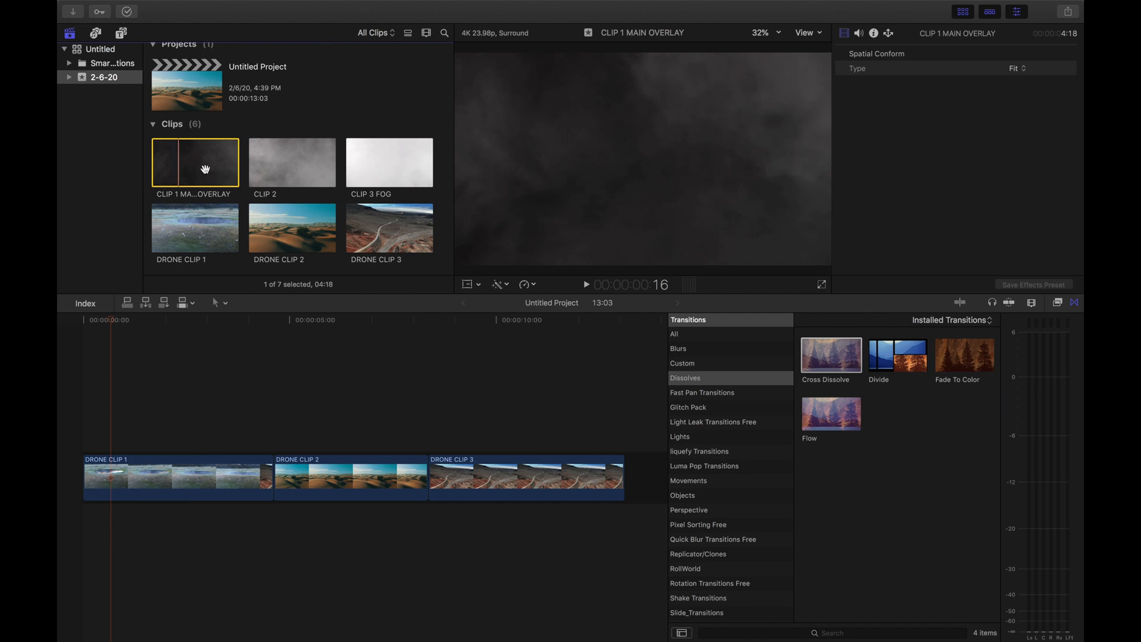
left_click_drag(194, 163, 180, 424)
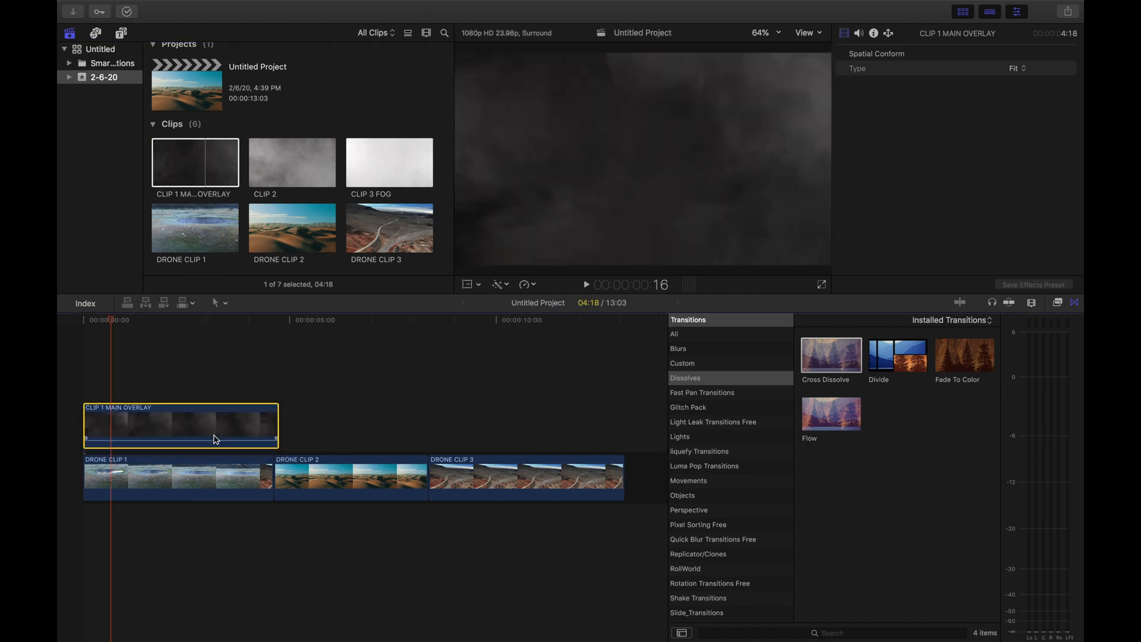
Set the fog overlay's Blend Mode to Screen in the Video inspector
left_click(845, 34)
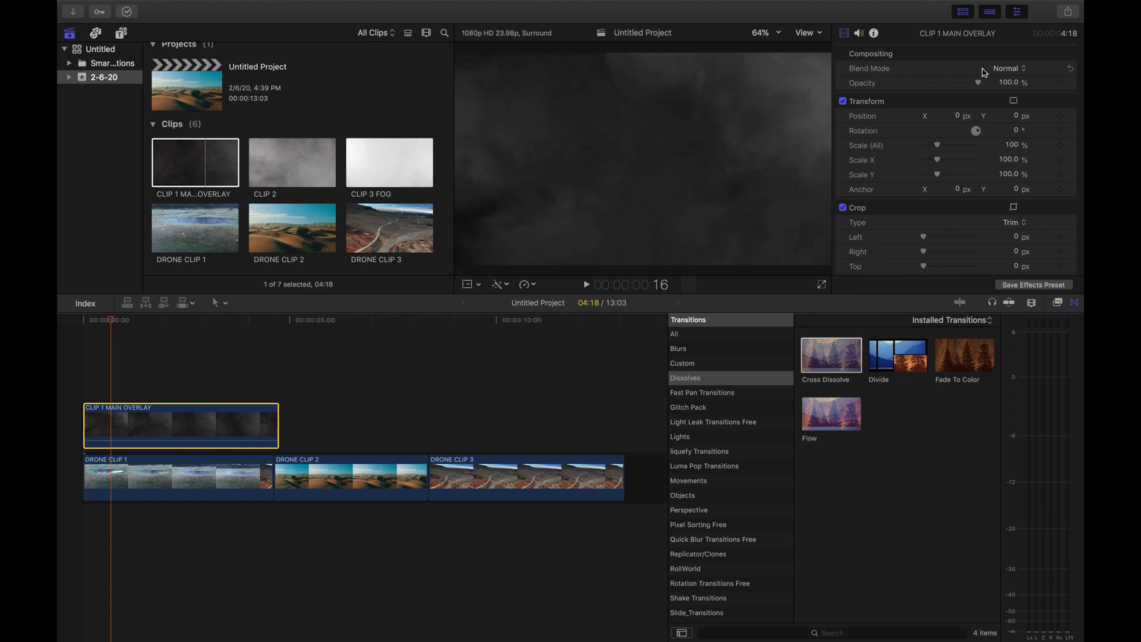
left_click(1015, 67)
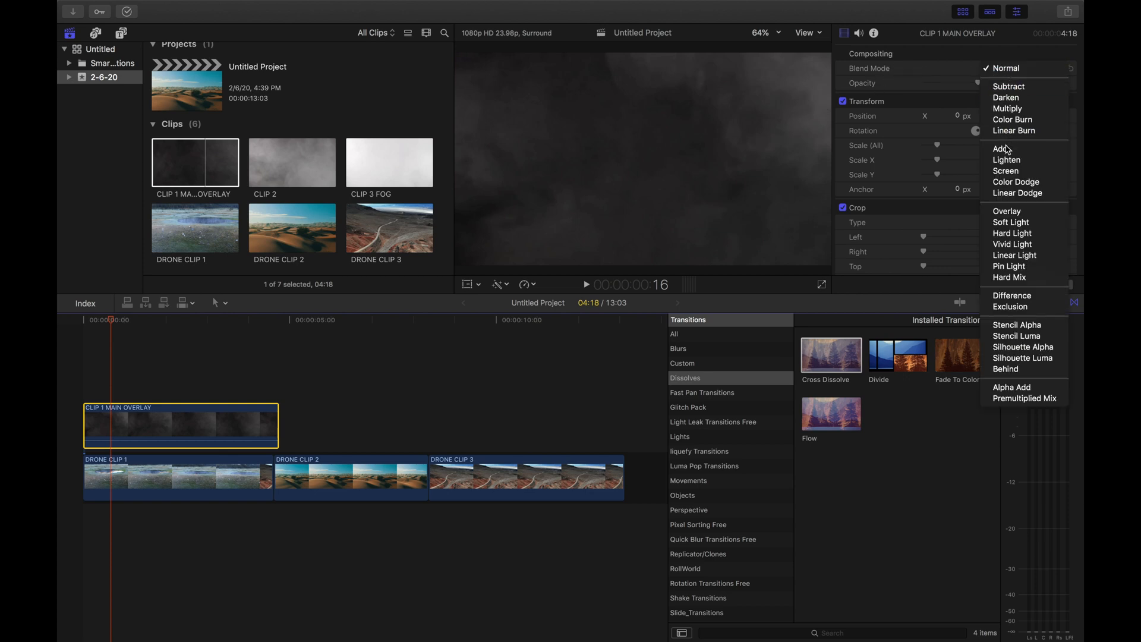
left_click(1006, 171)
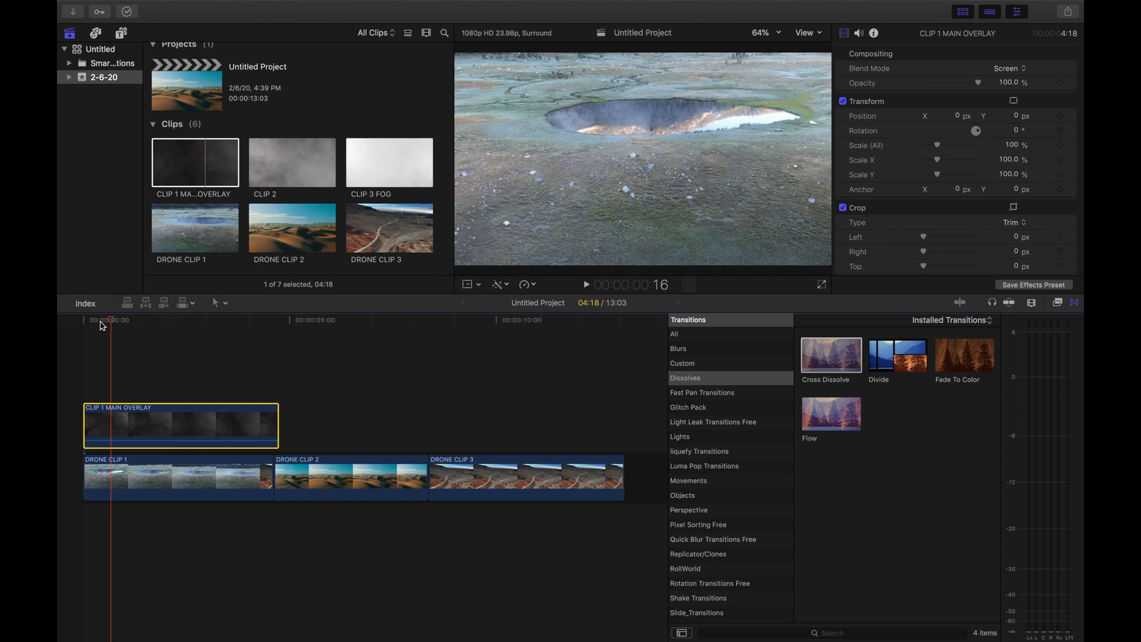
Extend the overlay copies across all three drone clips and trim the last to DRONE CLIP 3's end
left_click(179, 335)
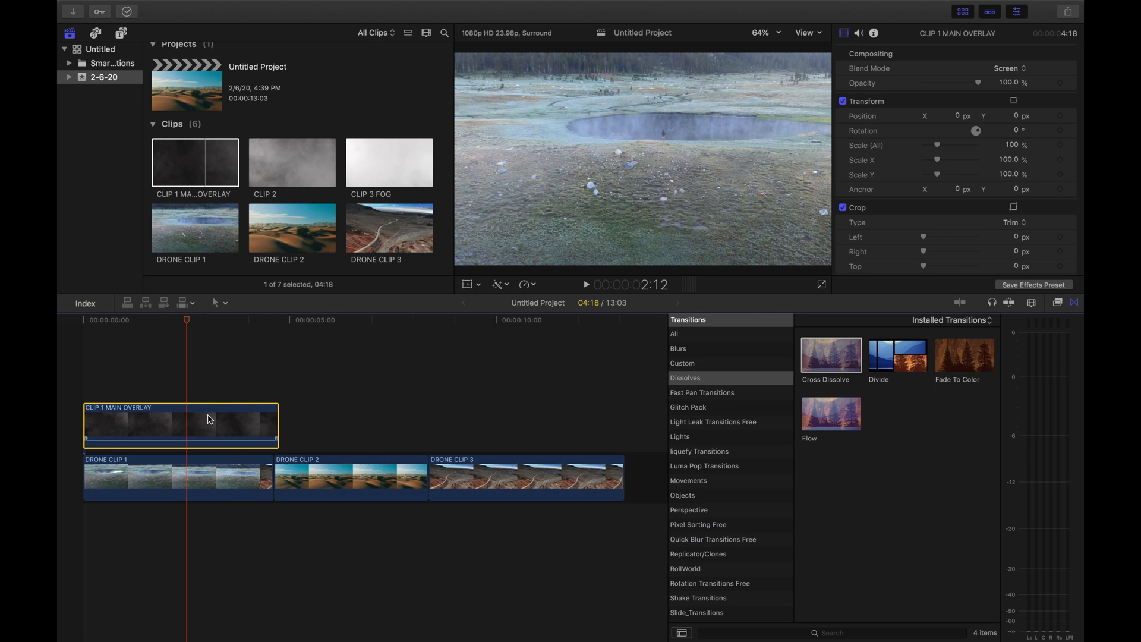
mouse_move(243, 422)
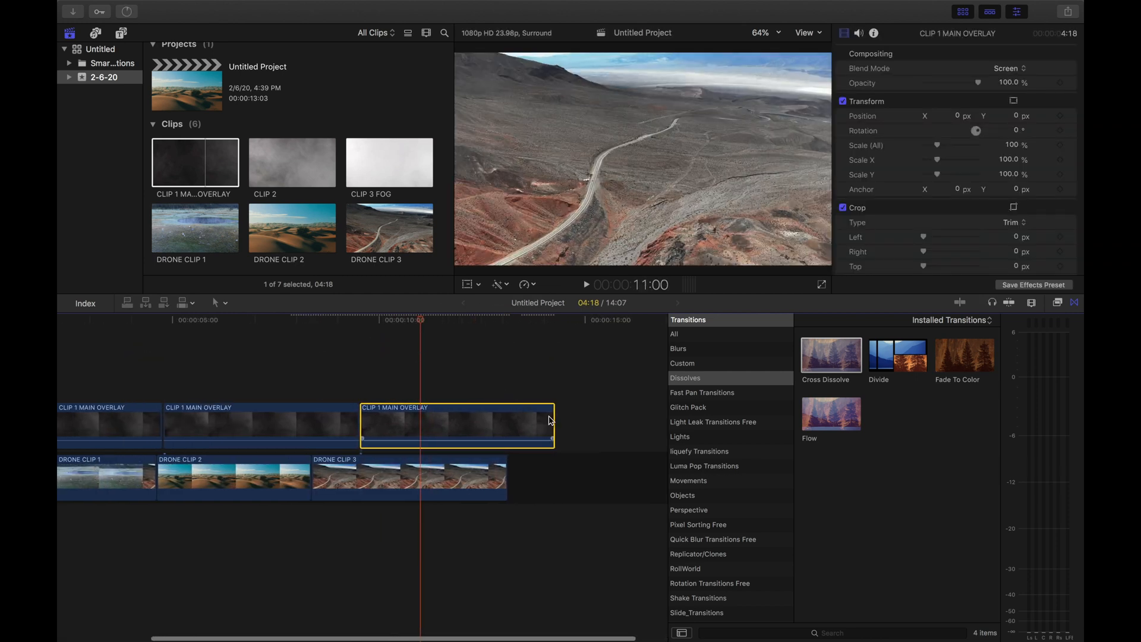
left_click_drag(548, 421, 504, 421)
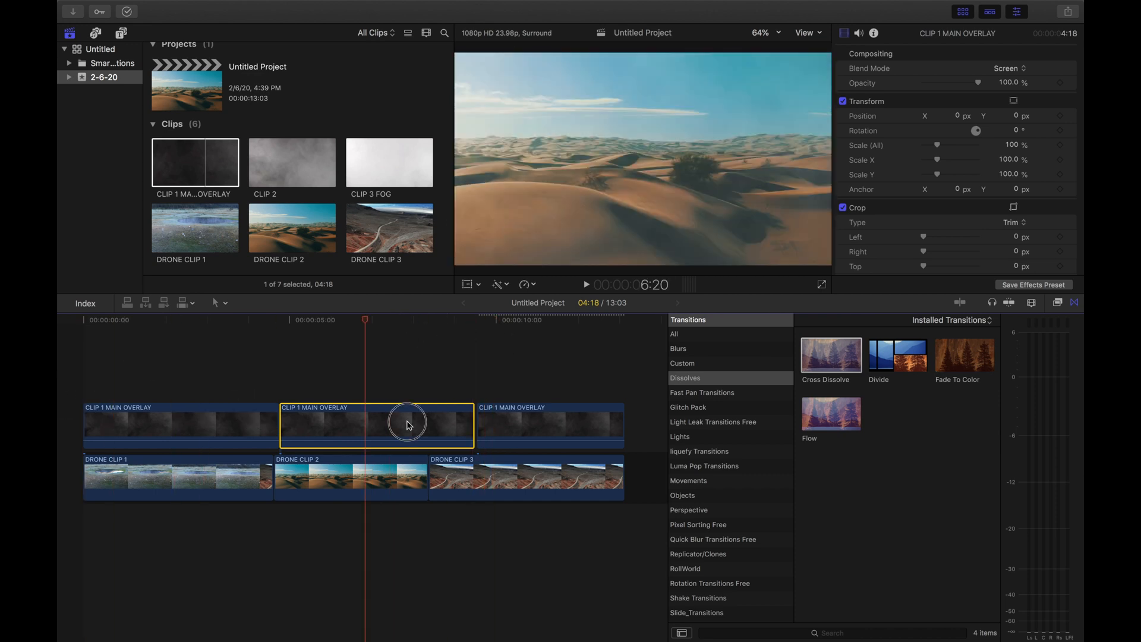
left_click(278, 416)
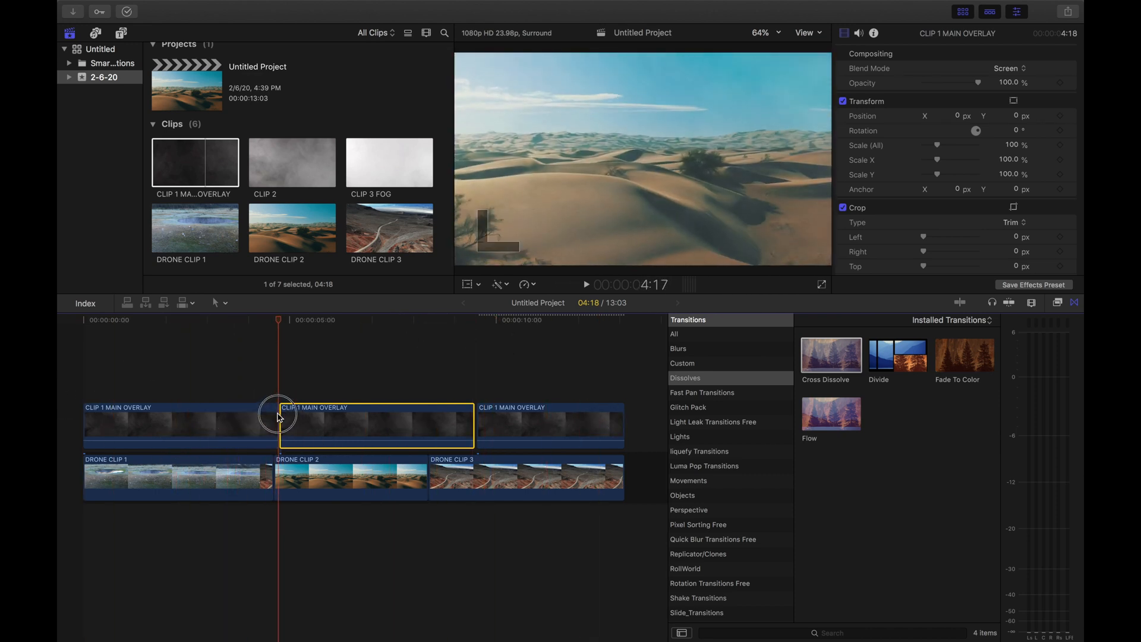
Connect CLIP 2 fog over the first cut and blend it in Screen mode
left_click(292, 162)
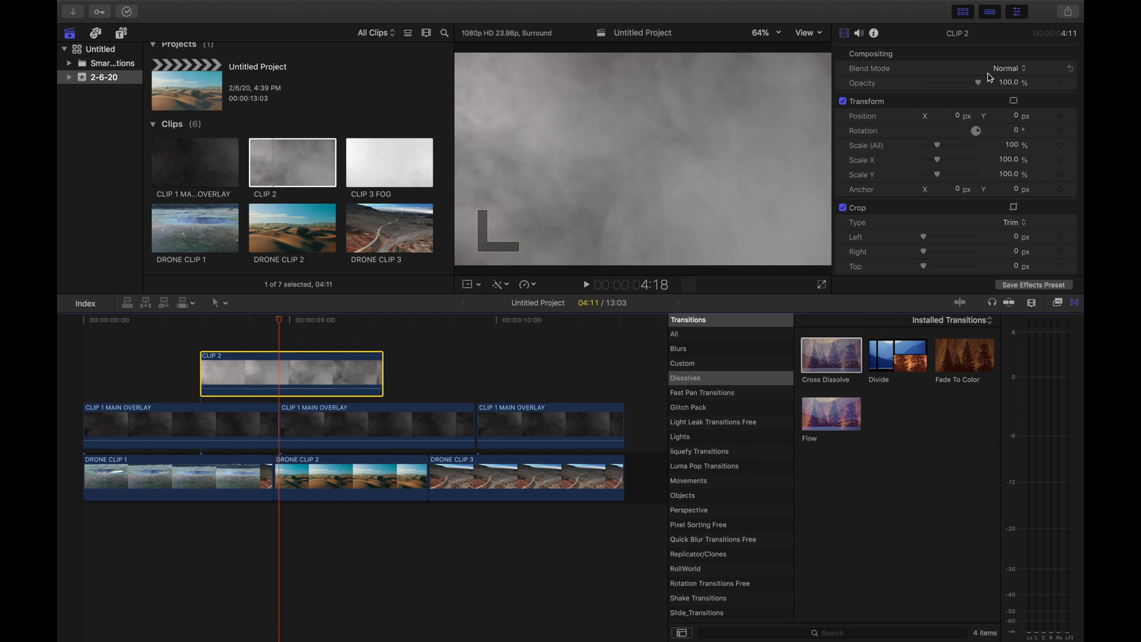
left_click(1006, 67)
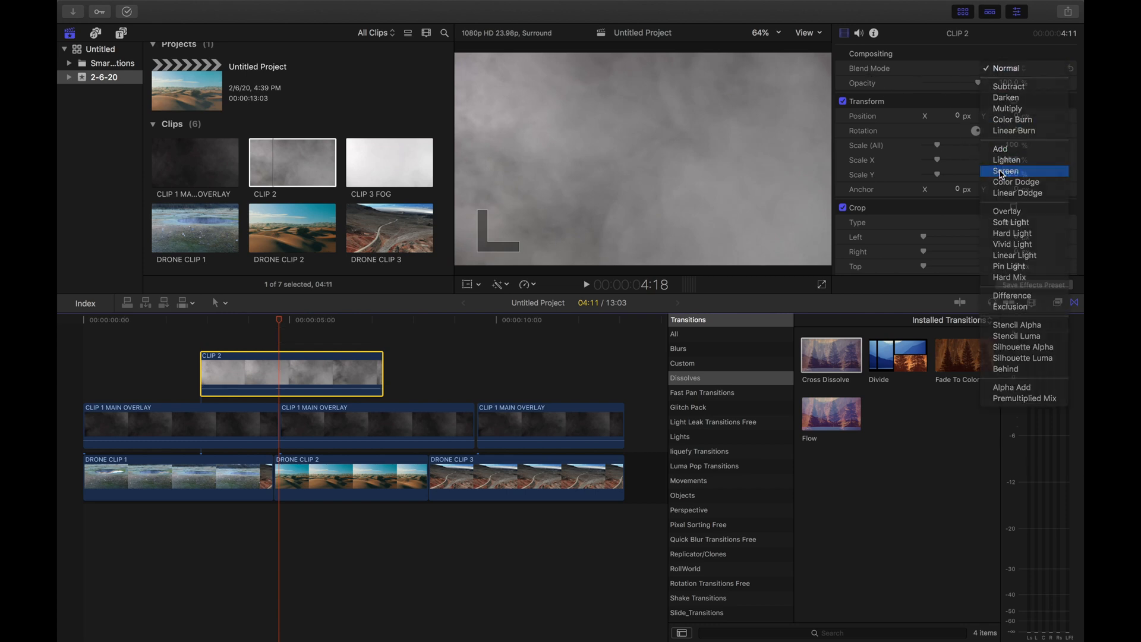
left_click(1006, 171)
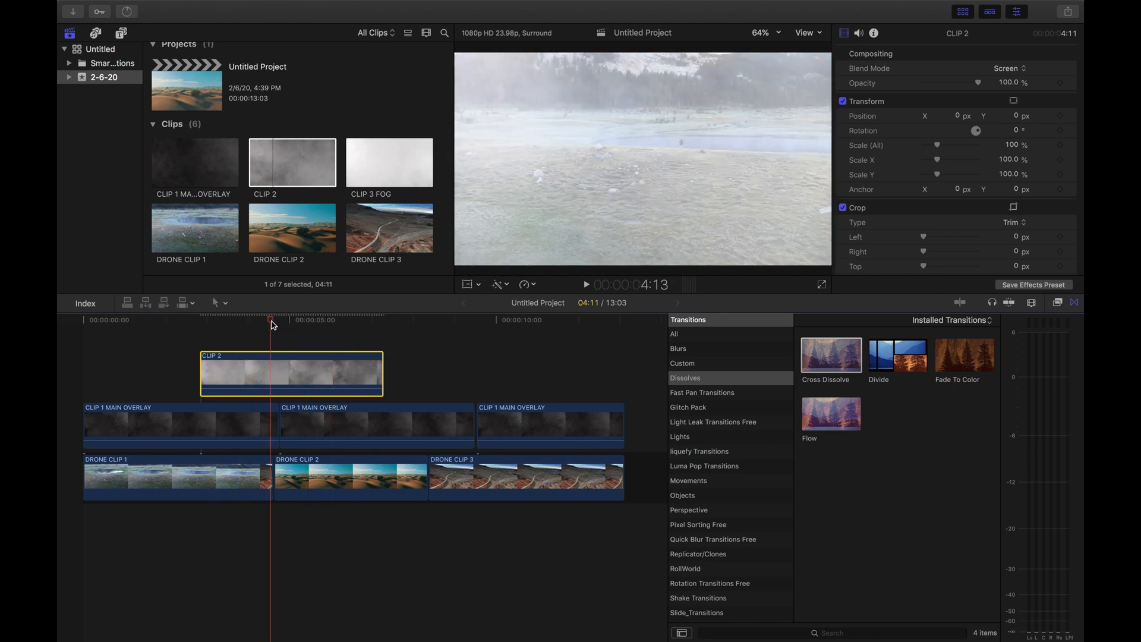
Add cross dissolves to both ends of CLIP 2 and preview the fog fading in
left_click(548, 424)
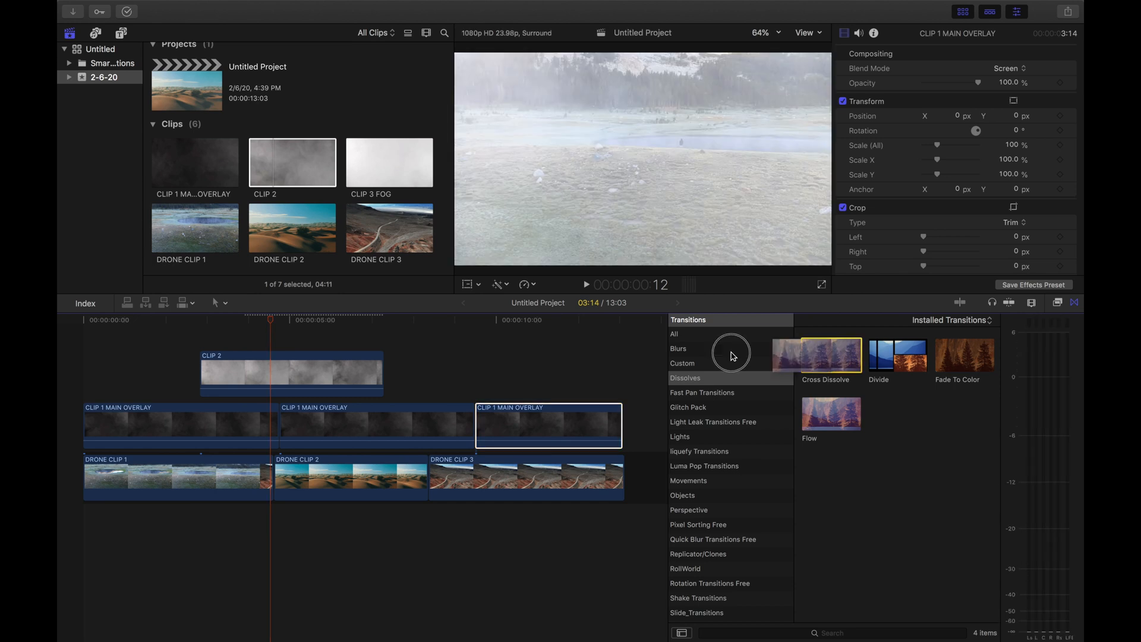
left_click(290, 381)
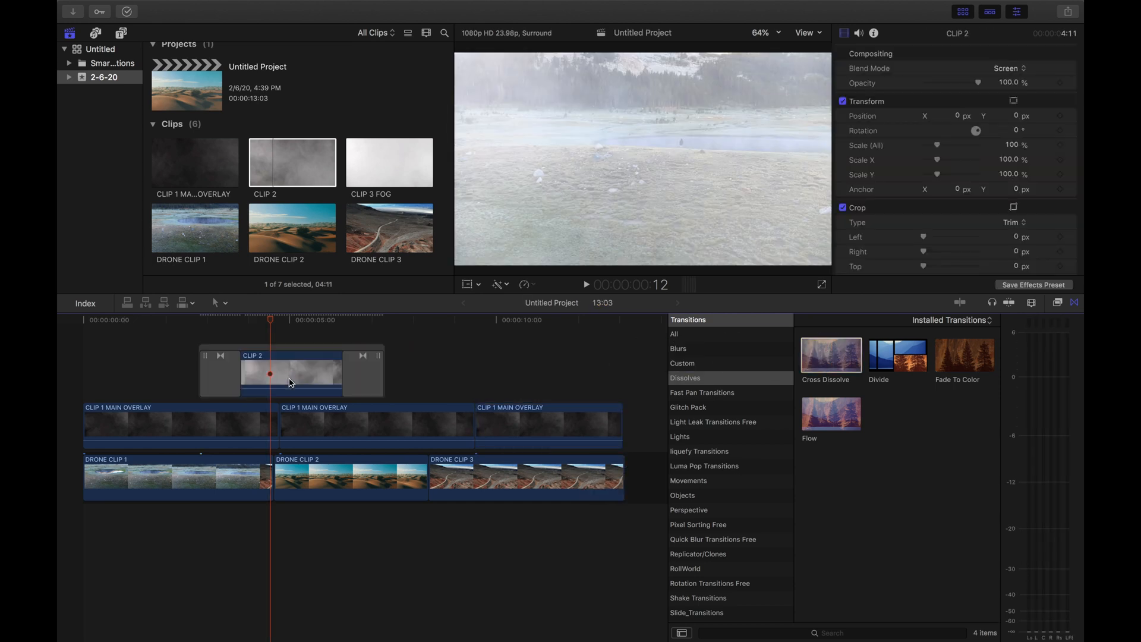
left_click(265, 320)
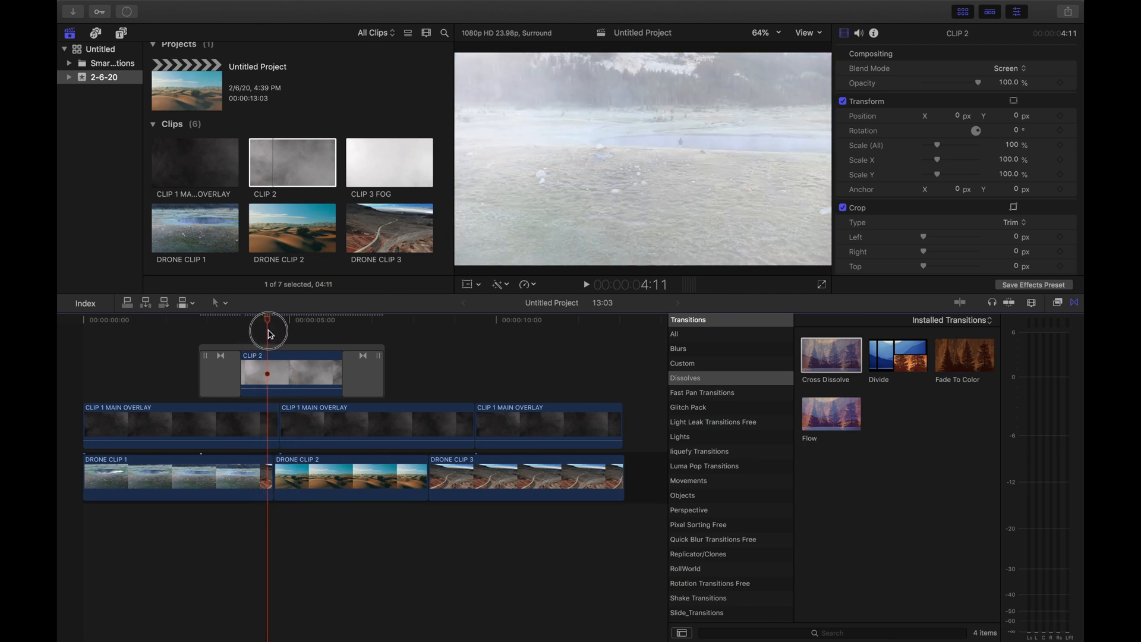
left_click_drag(269, 334, 248, 340)
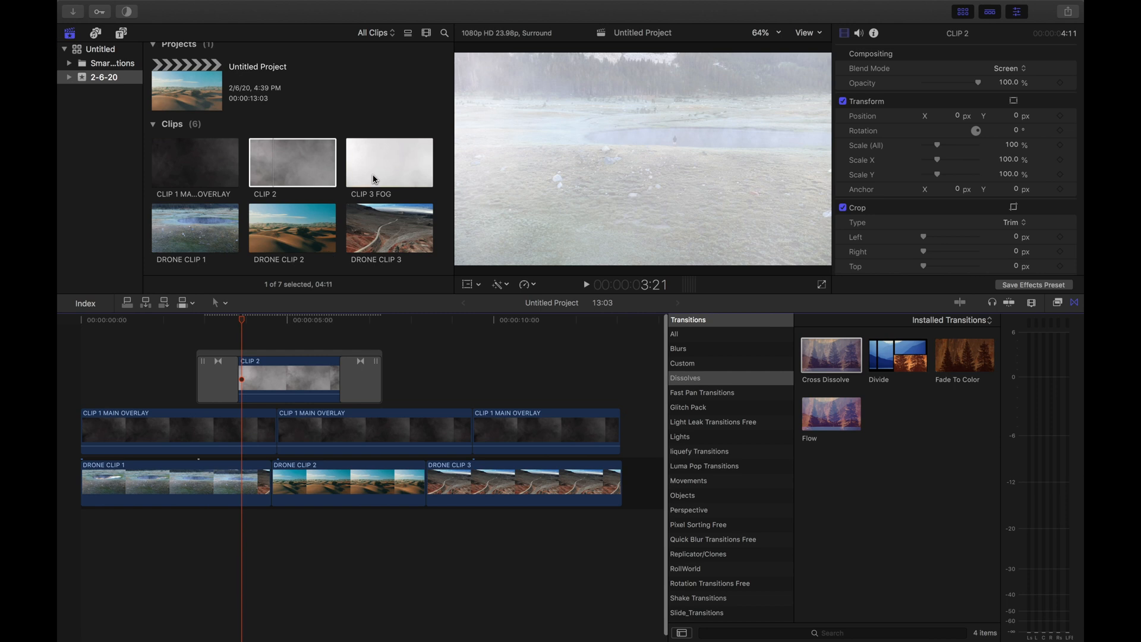
Connect CLIP 3 FOG above CLIP 2 at the first cut, leaving it on Normal blending
left_click(376, 162)
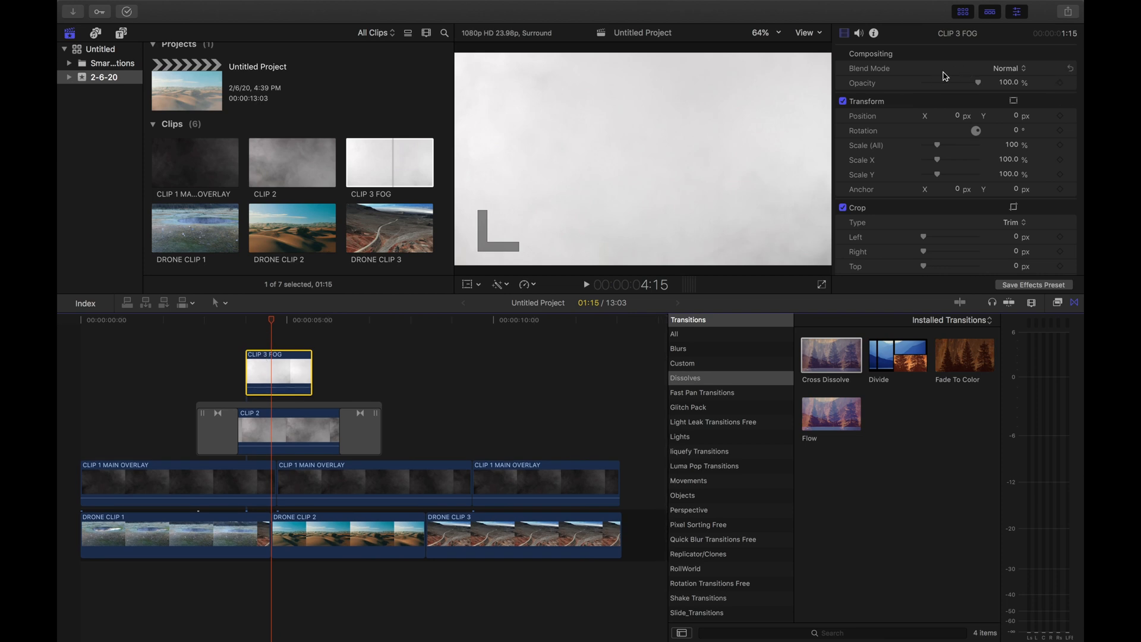
left_click(1011, 68)
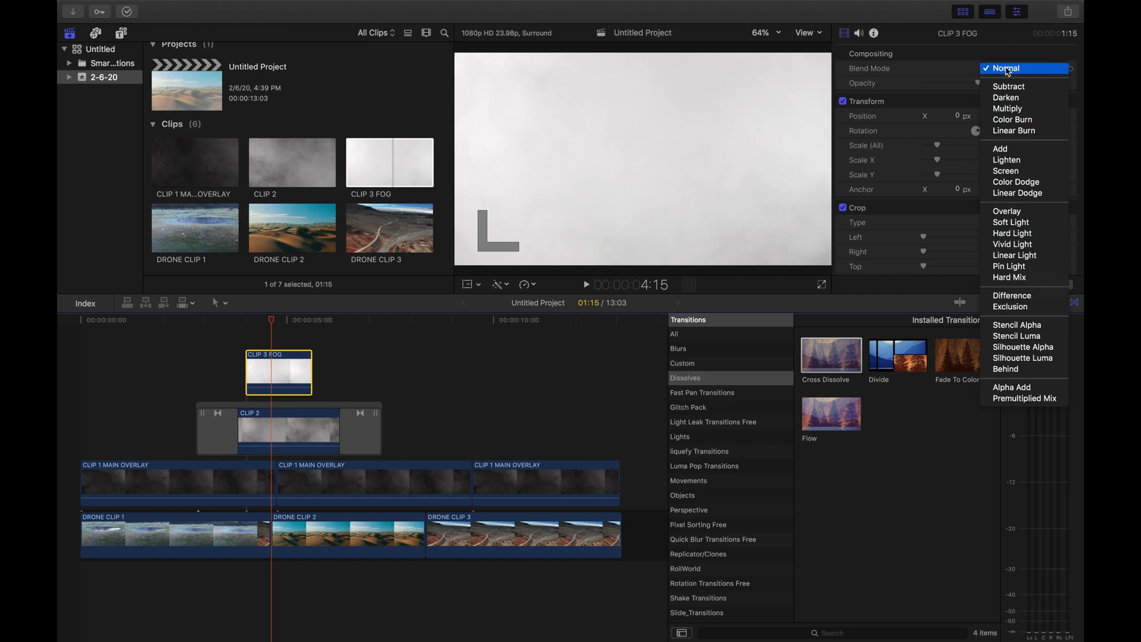
left_click(1009, 68)
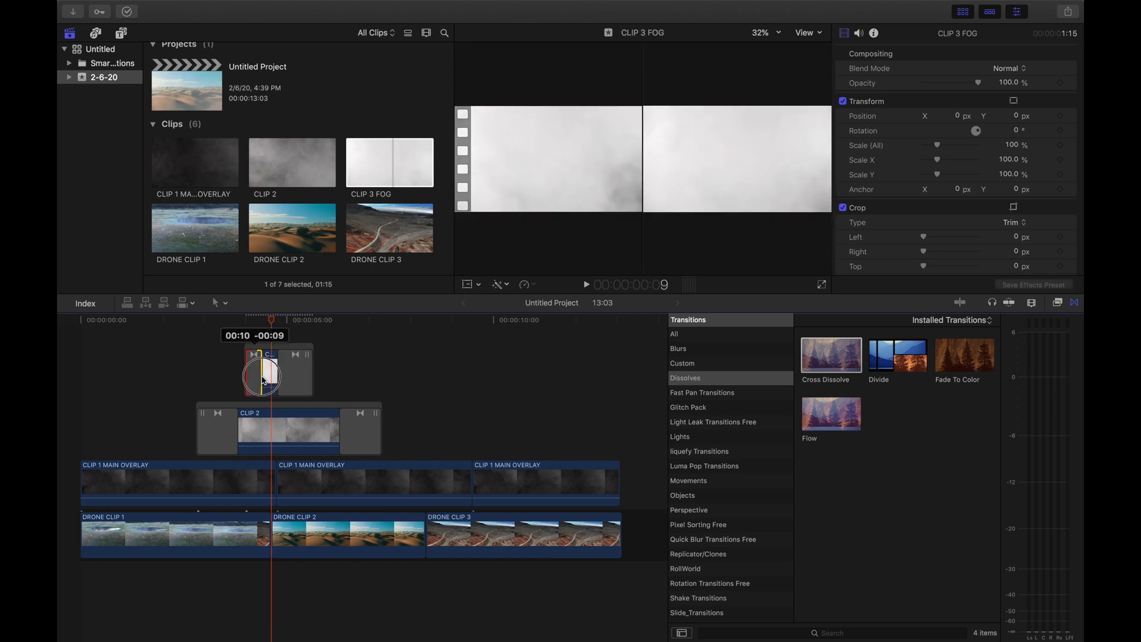
Add cross dissolves to CLIP 3 FOG and shorten their durations at both ends
left_click_drag(262, 379, 294, 378)
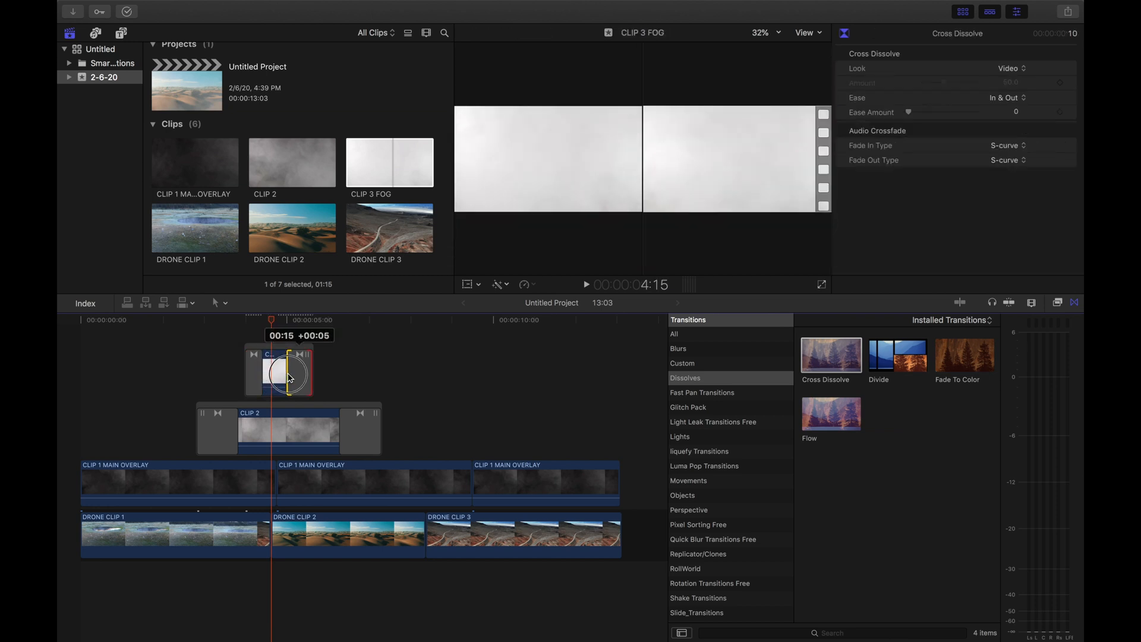
left_click_drag(292, 371, 261, 371)
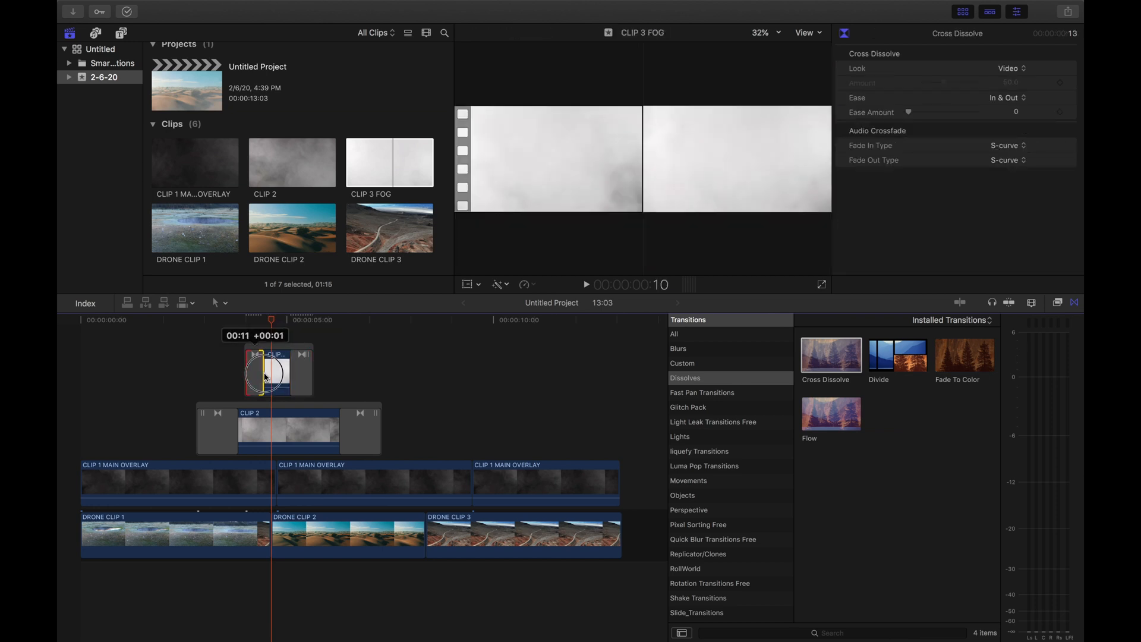
left_click(189, 320)
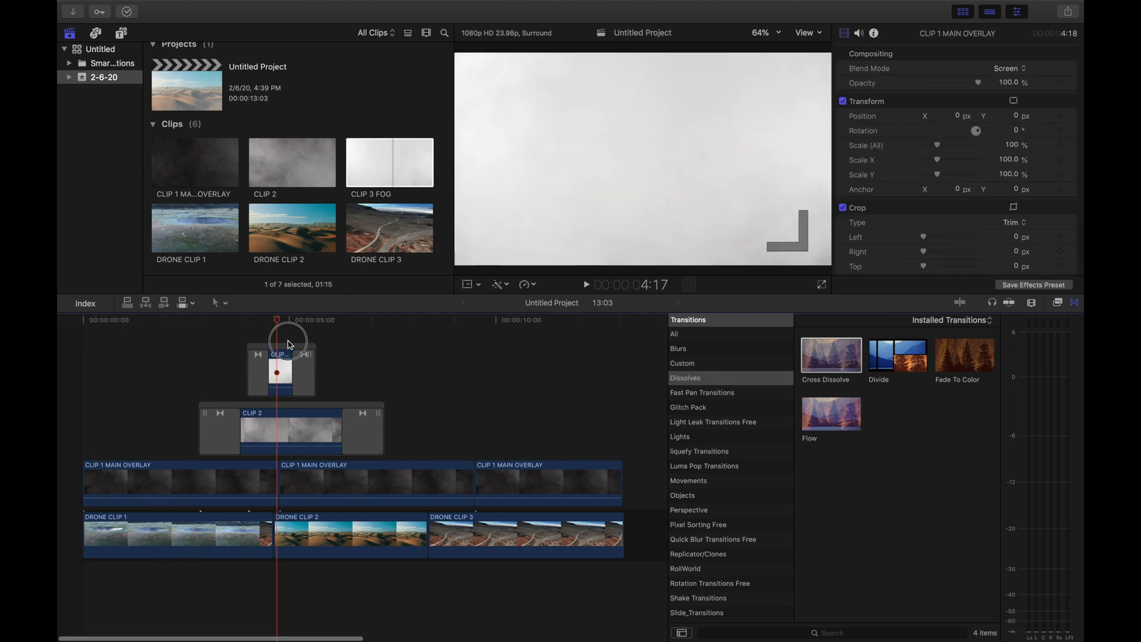
left_click(138, 417)
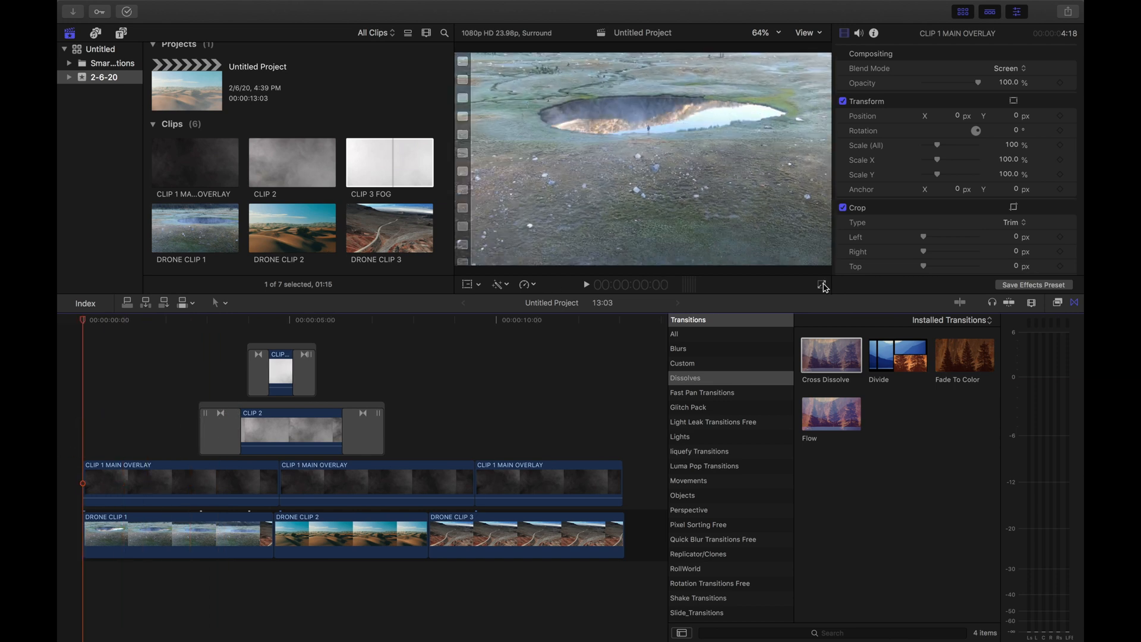
mouse_move(819, 285)
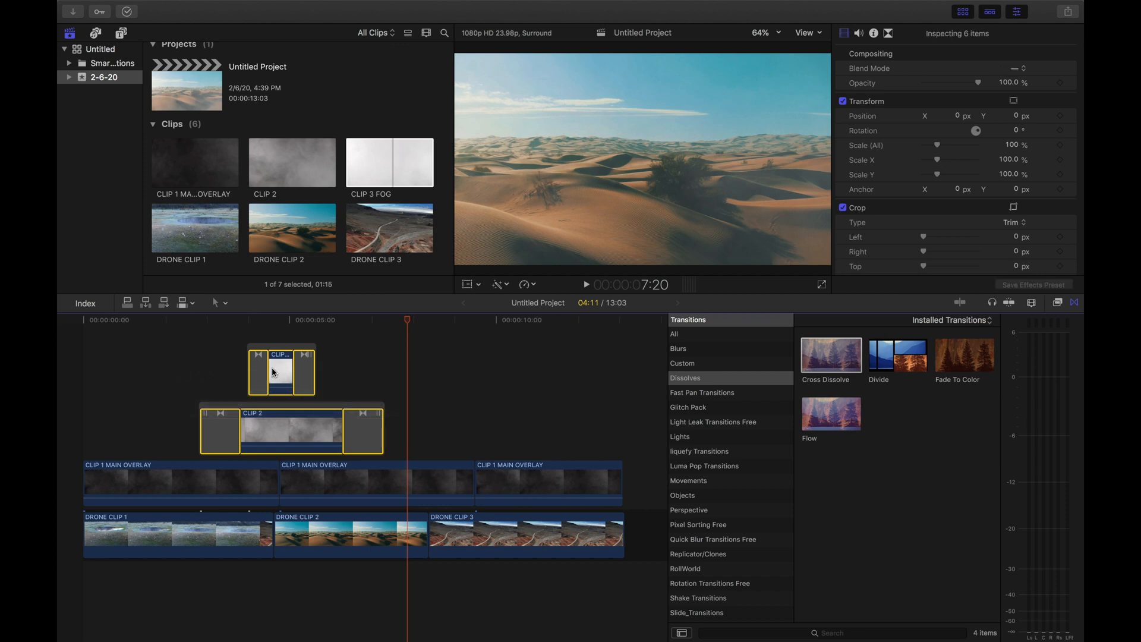
mouse_move(269, 418)
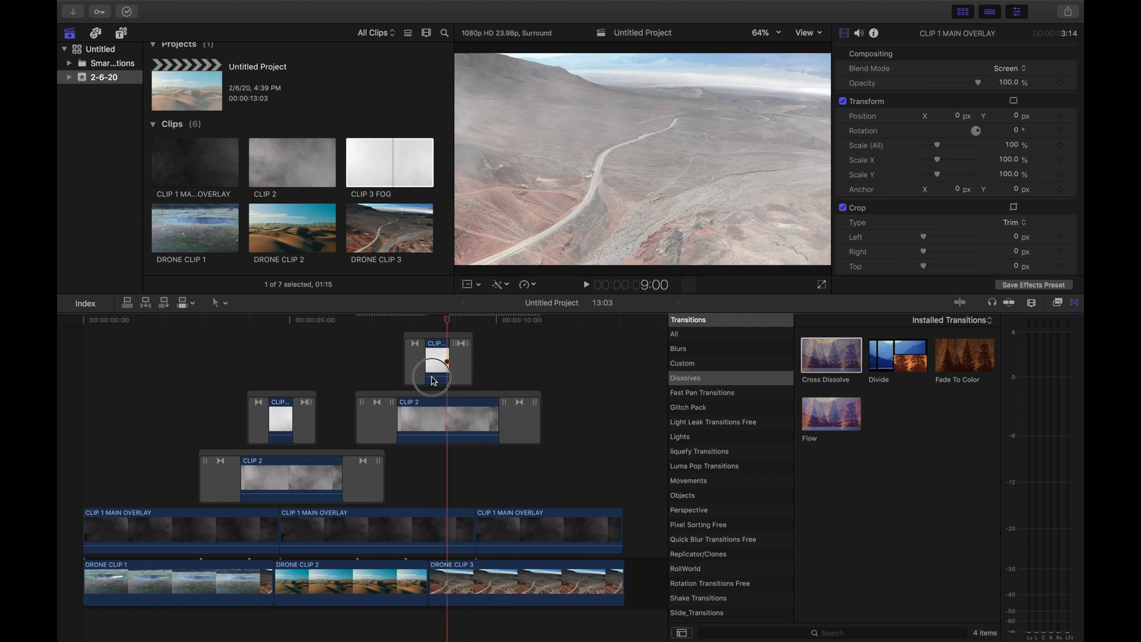
Paste the copied CLIP 2 and CLIP 3 FOG layers with dissolves over the second cut
left_click(321, 494)
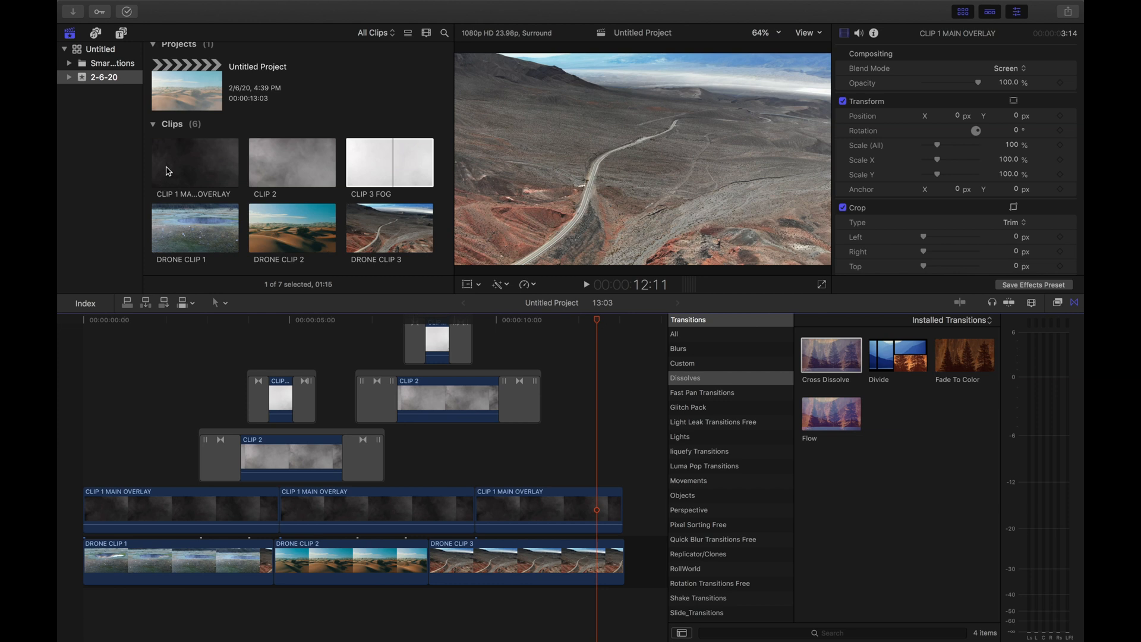
mouse_move(161, 450)
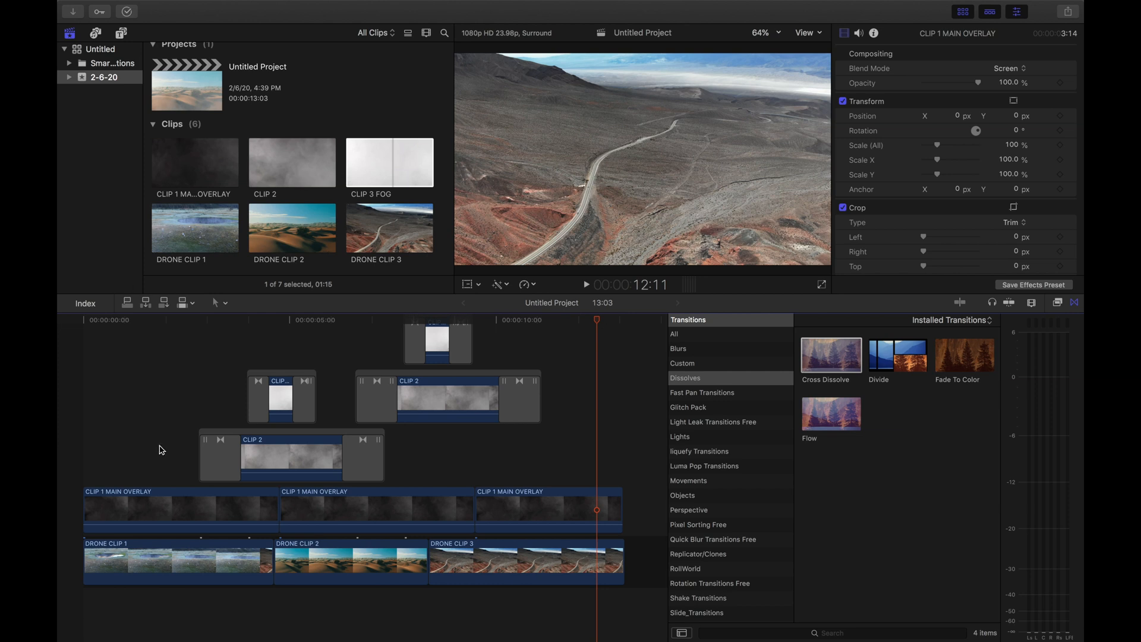